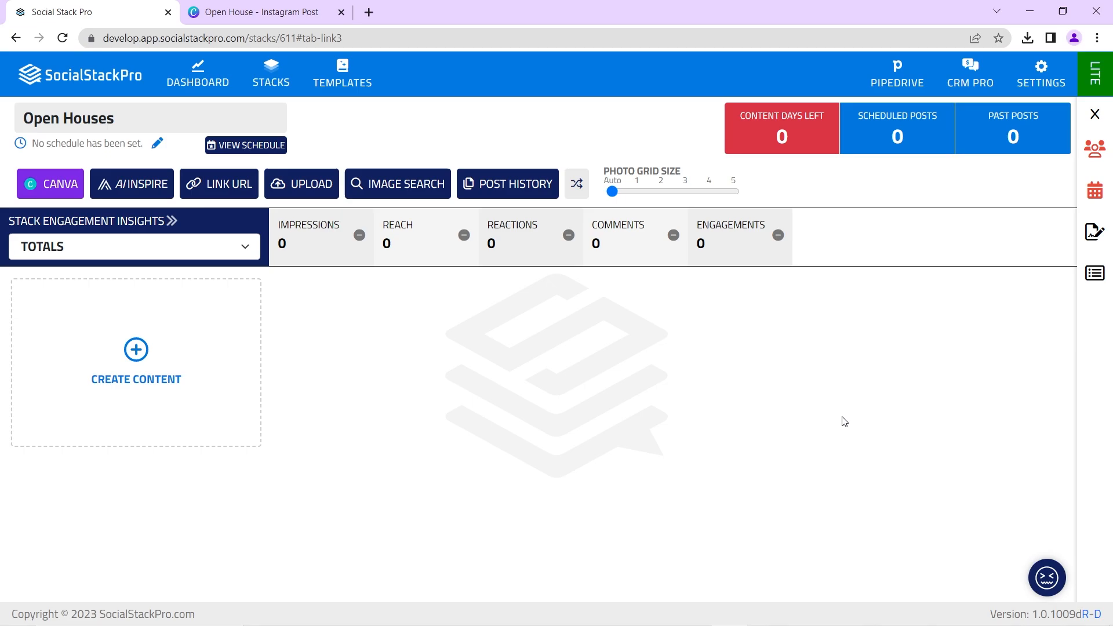
mouse_move(435, 316)
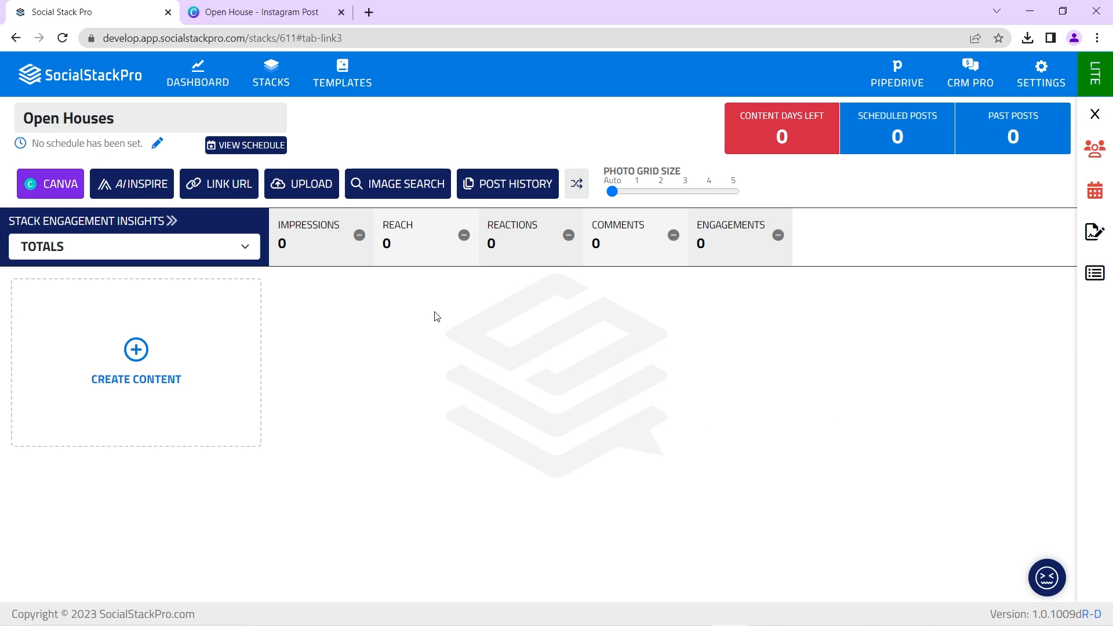
Upload open-house images 1 and 2 as two new posts in the Open Houses stack.
click(302, 183)
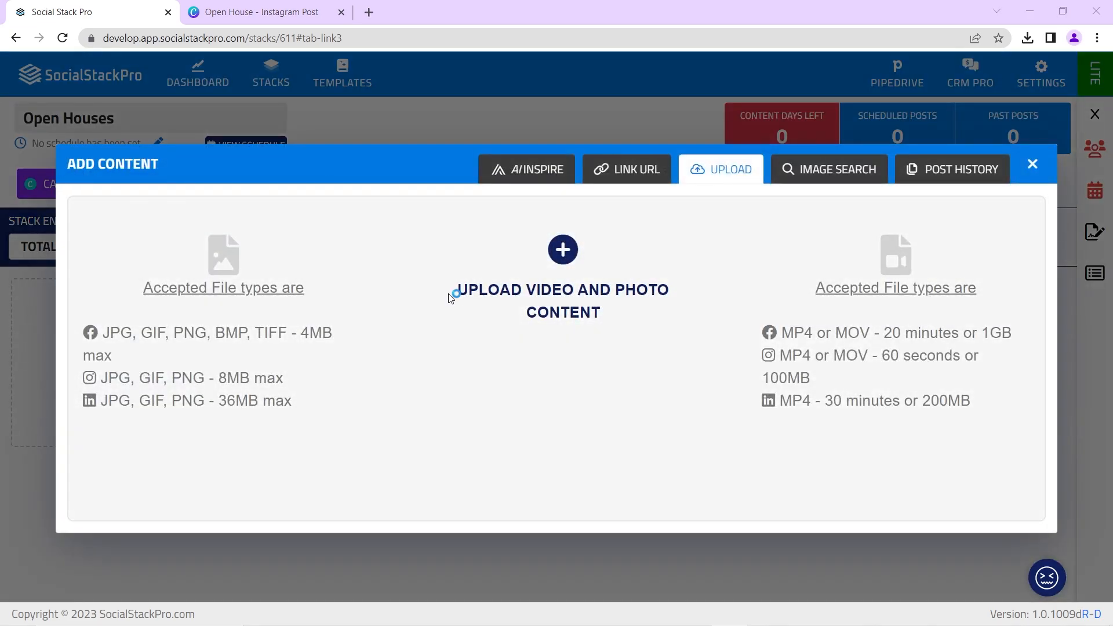
click(561, 249)
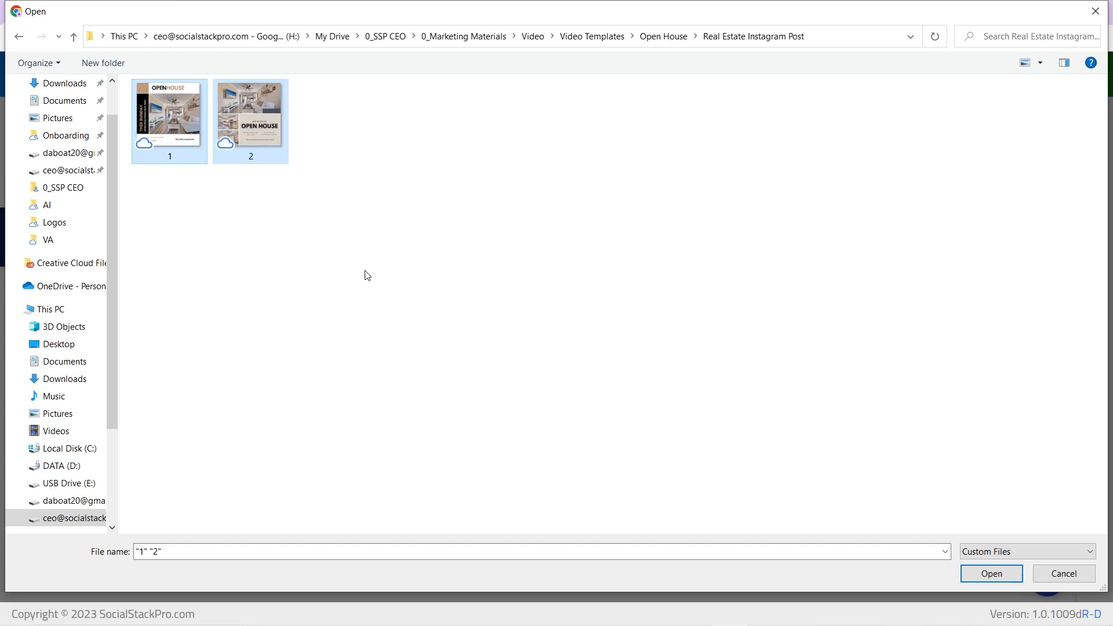
click(992, 574)
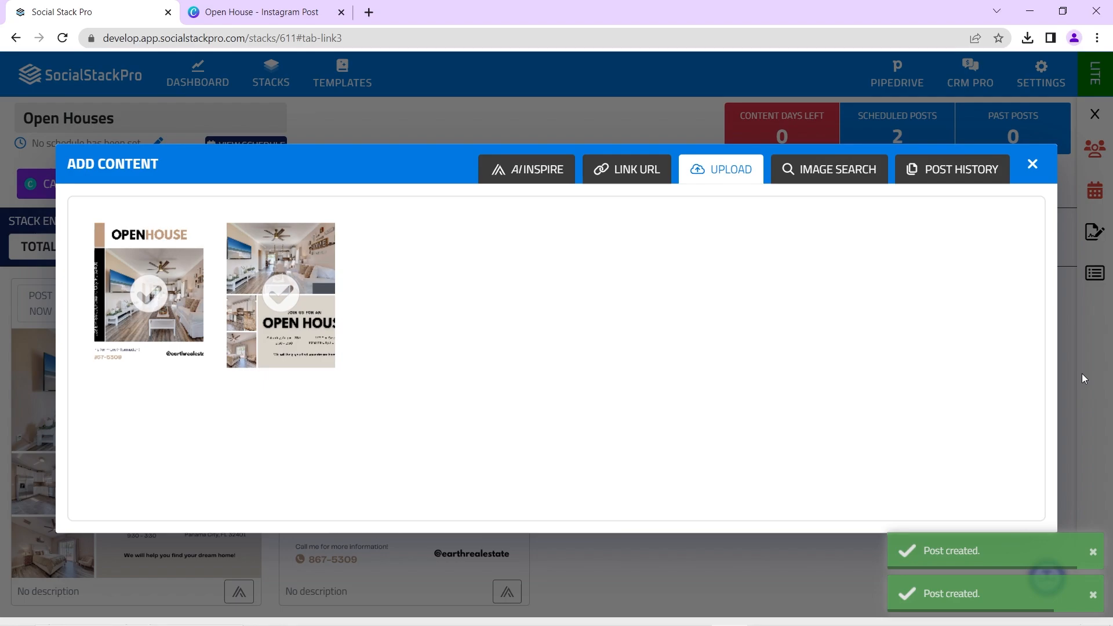
click(1031, 163)
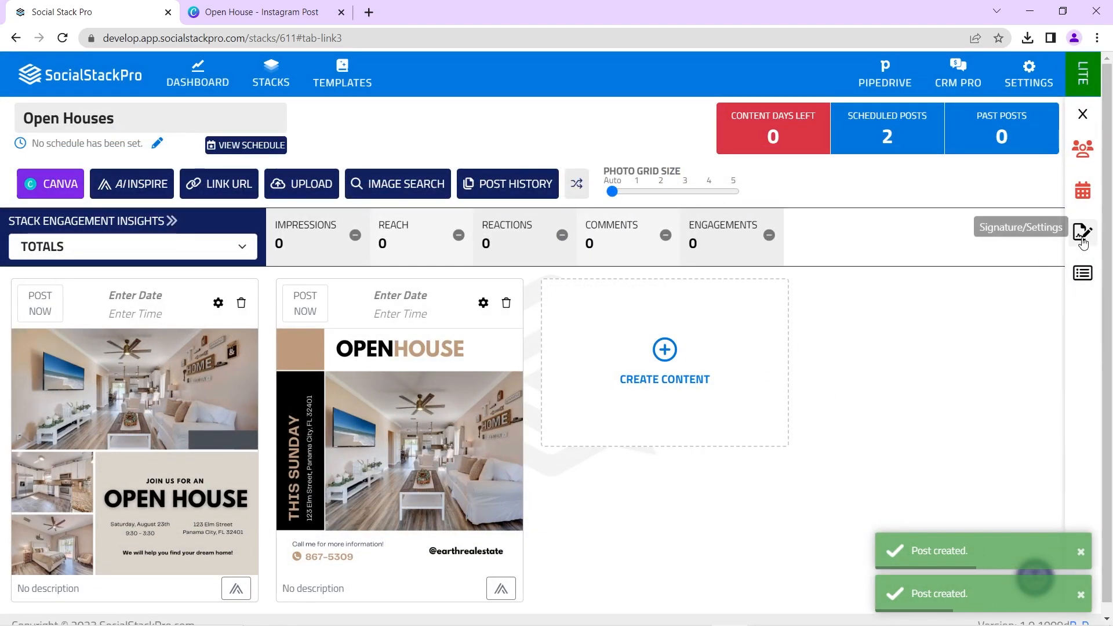
Enter the listing details: 123 Elm Street, Panama City, FL 32401, bedrooms, bathrooms, 1,239 sq ft.
click(1082, 232)
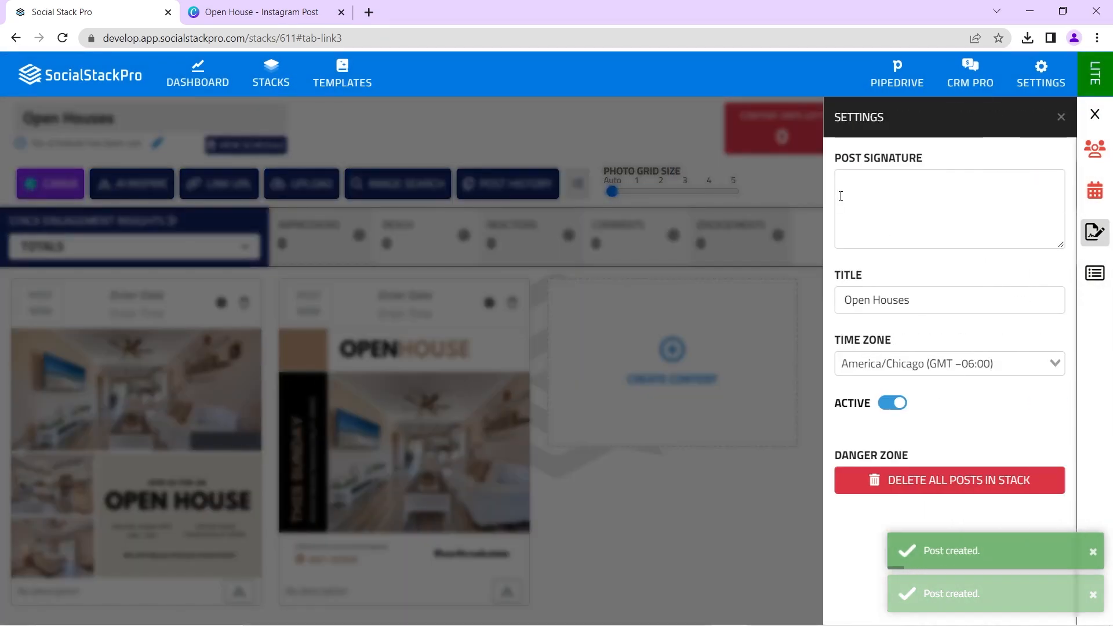
text(123)
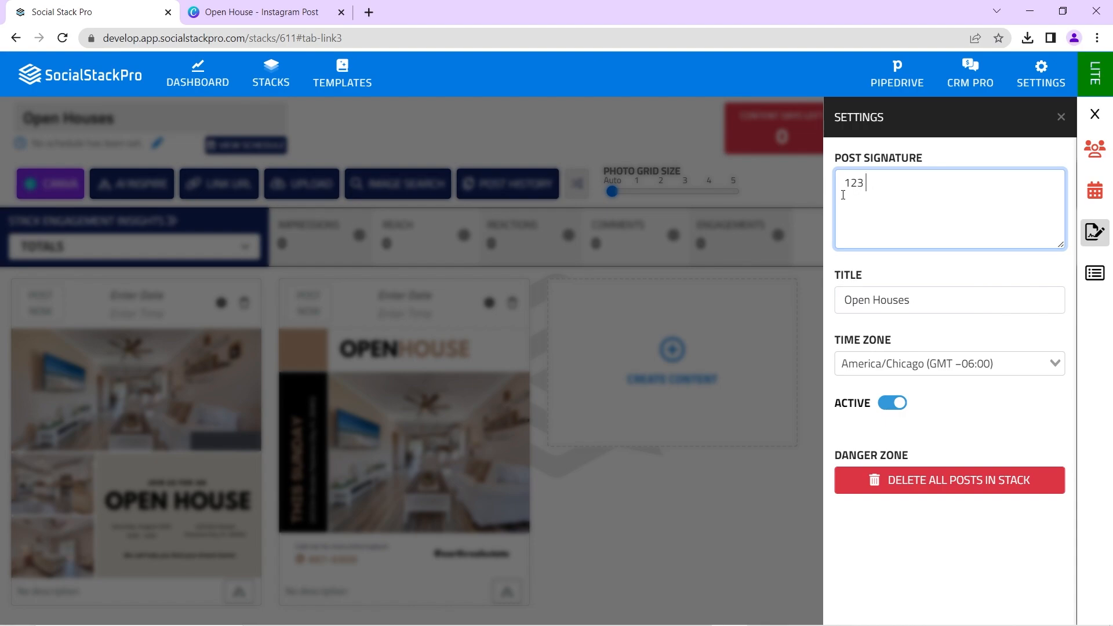
text(Elm Street,)
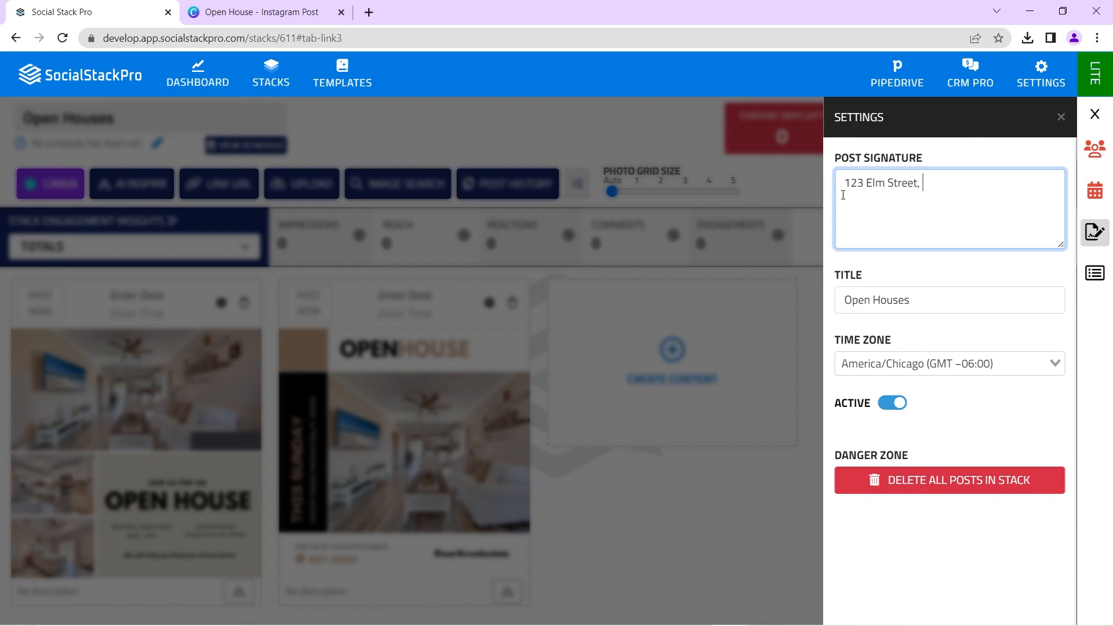
text(Panama City, FL)
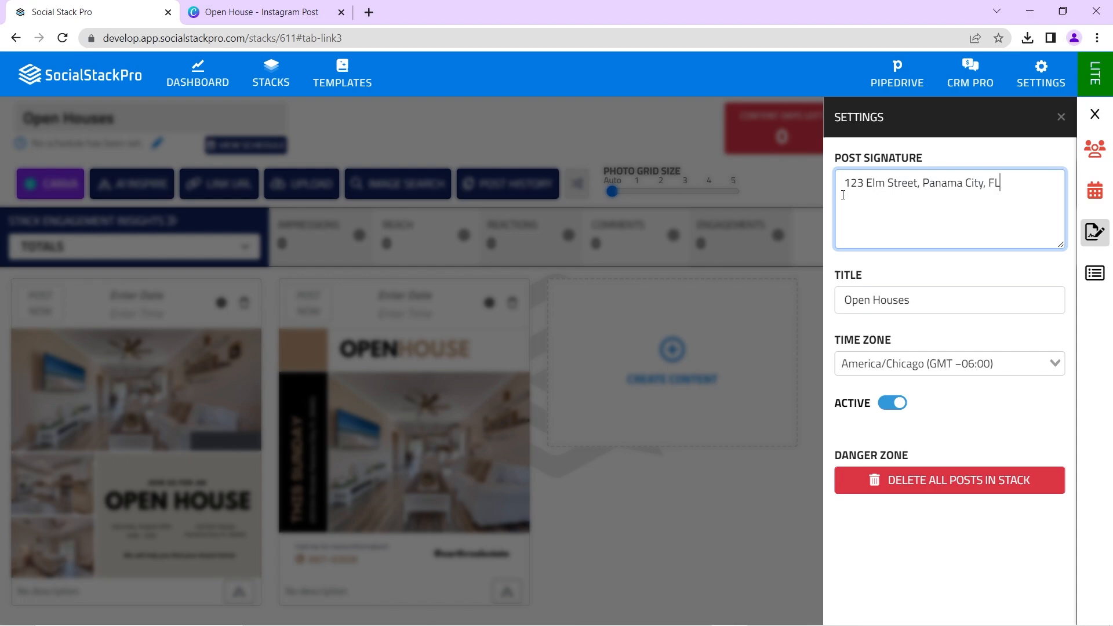
text(32401)
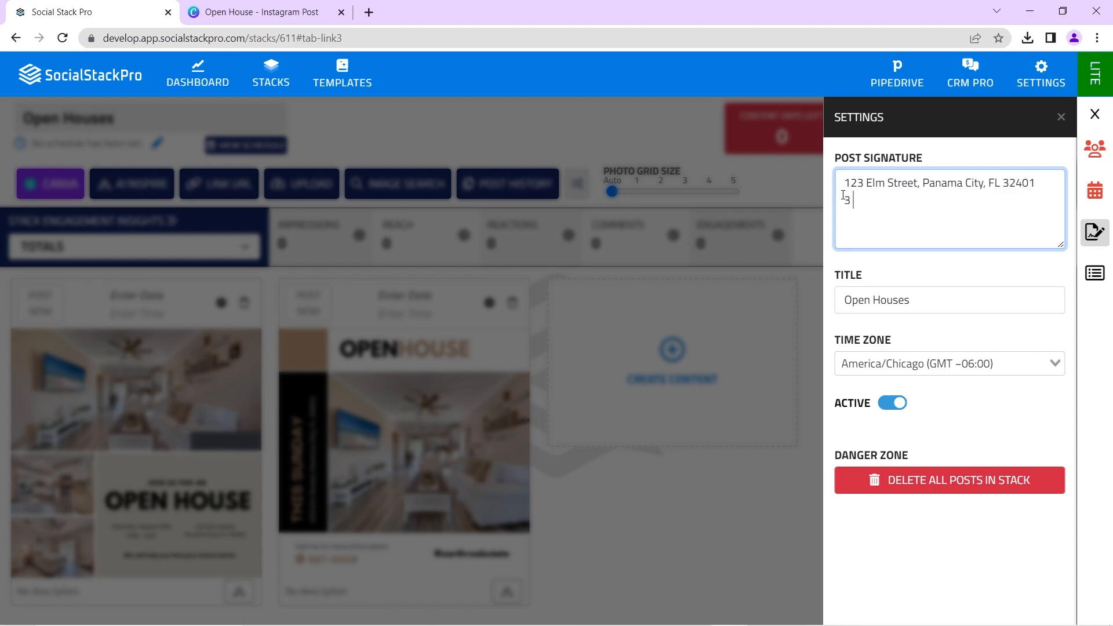
text(Bedroom)
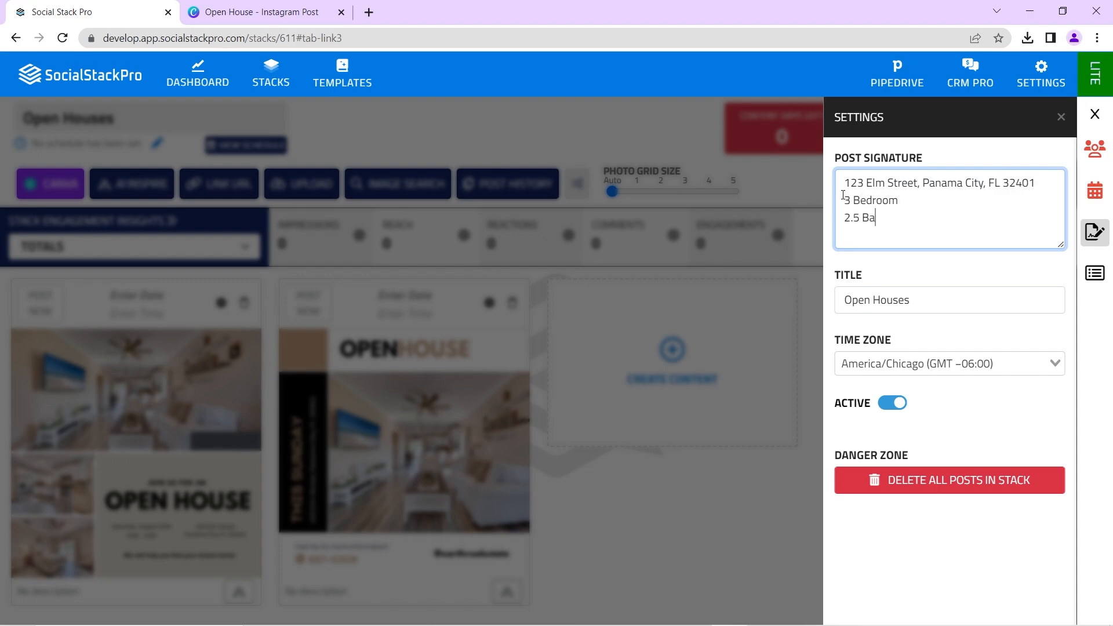
text(throoms)
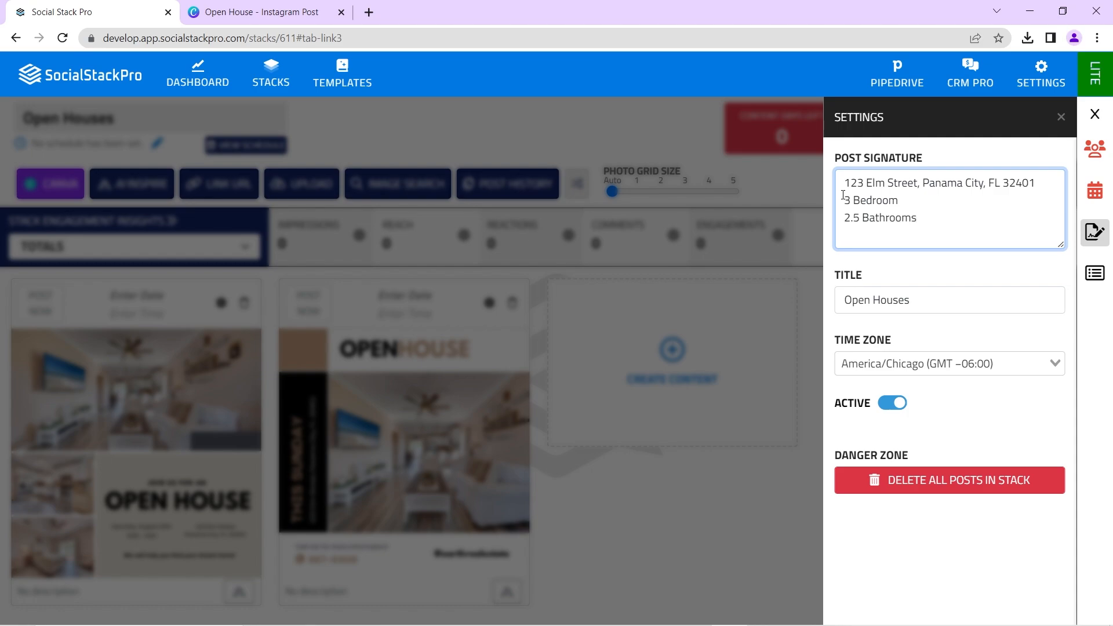
text(s)
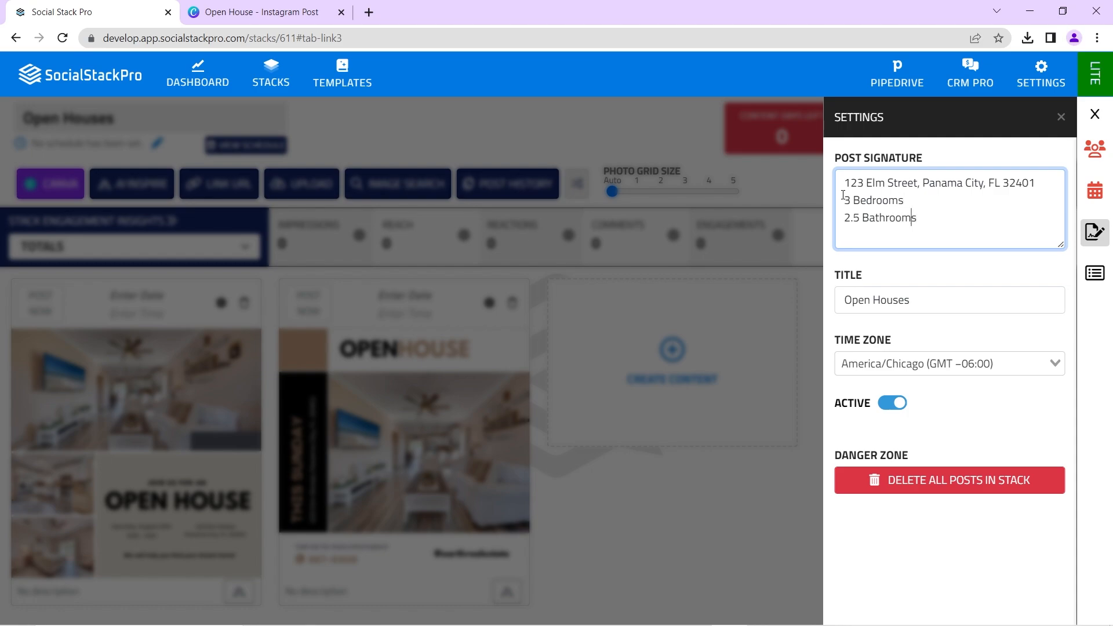
text(1,239 sq ft)
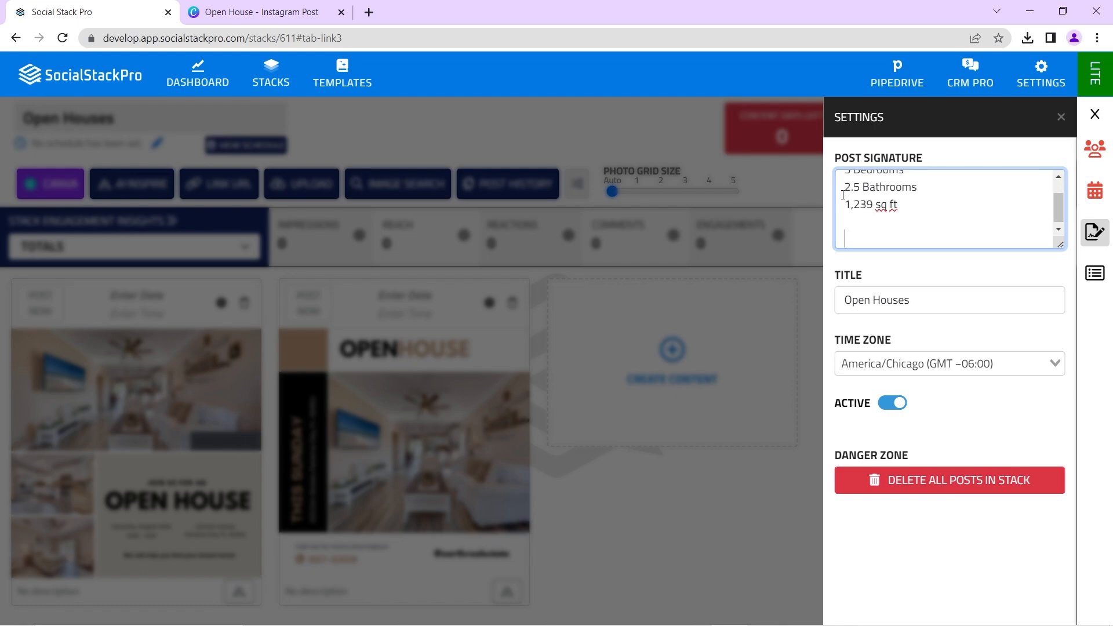
text(Link.com)
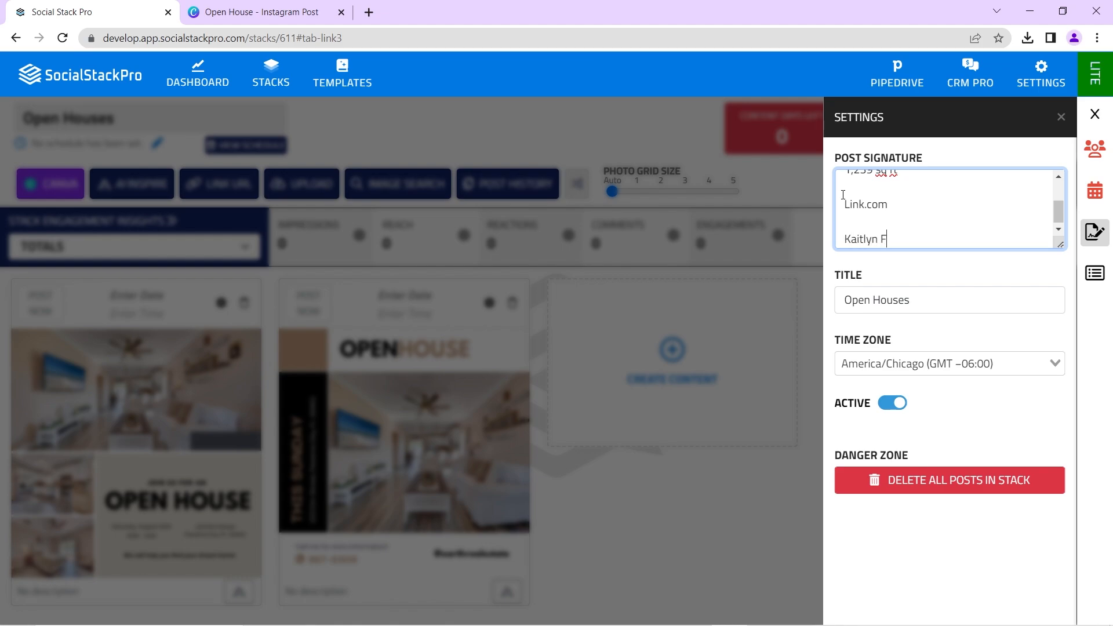
text(oster, Realtor)
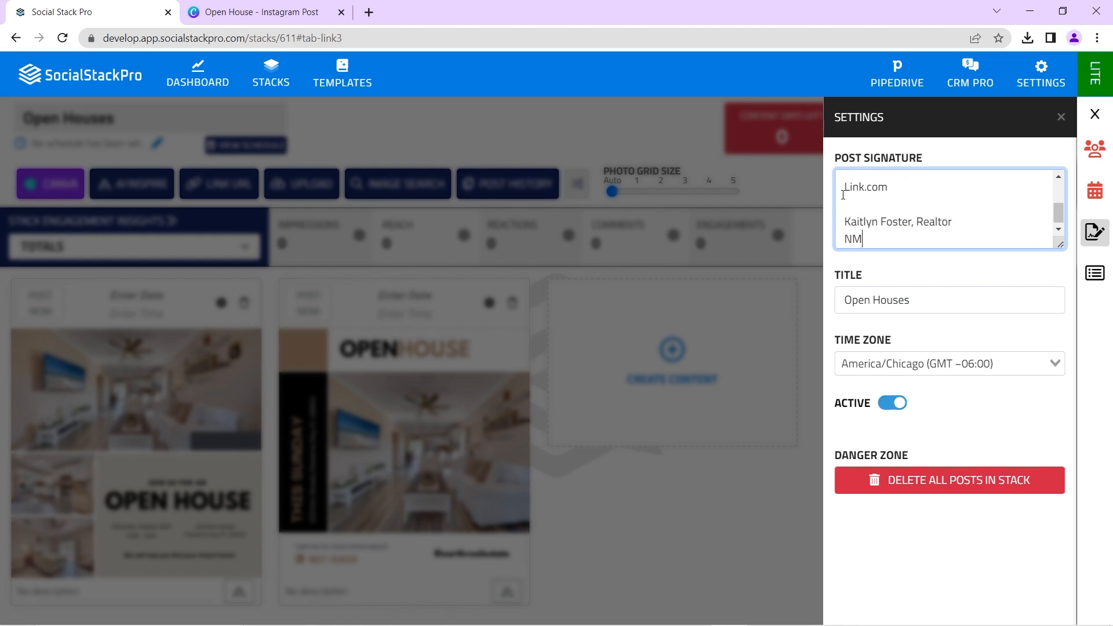
text(My Brokerage Name)
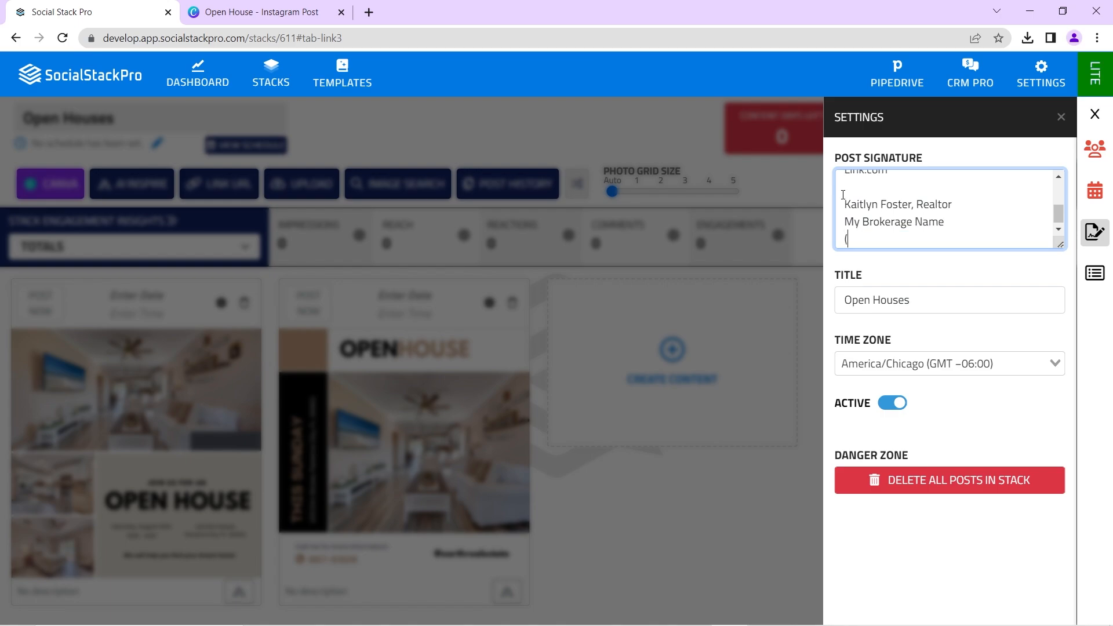
text((000)000-0000)
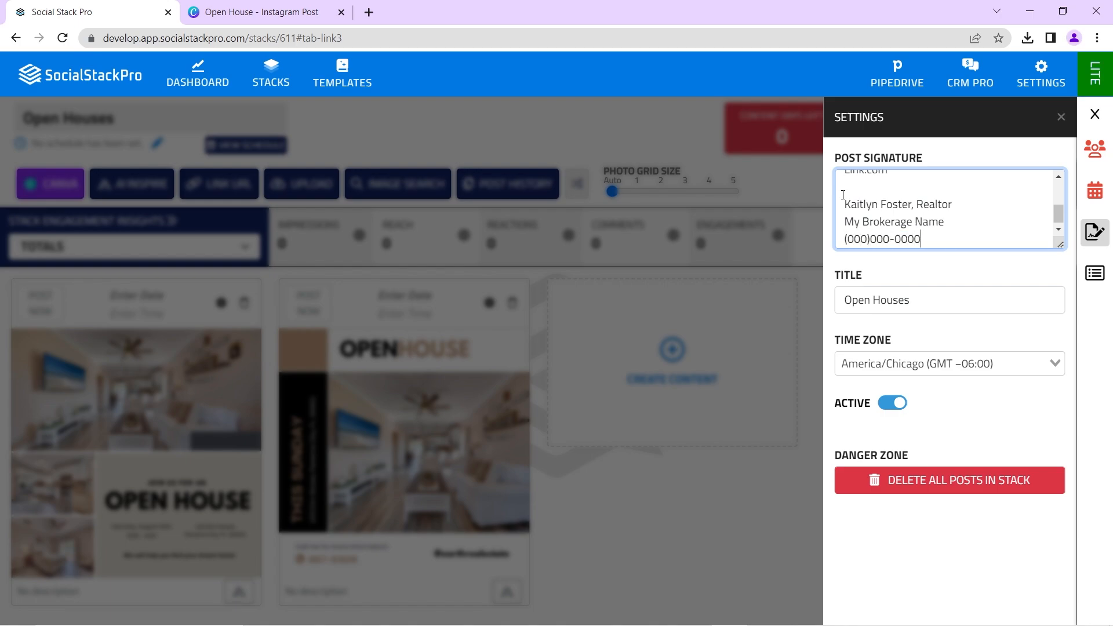
text(Email@My)
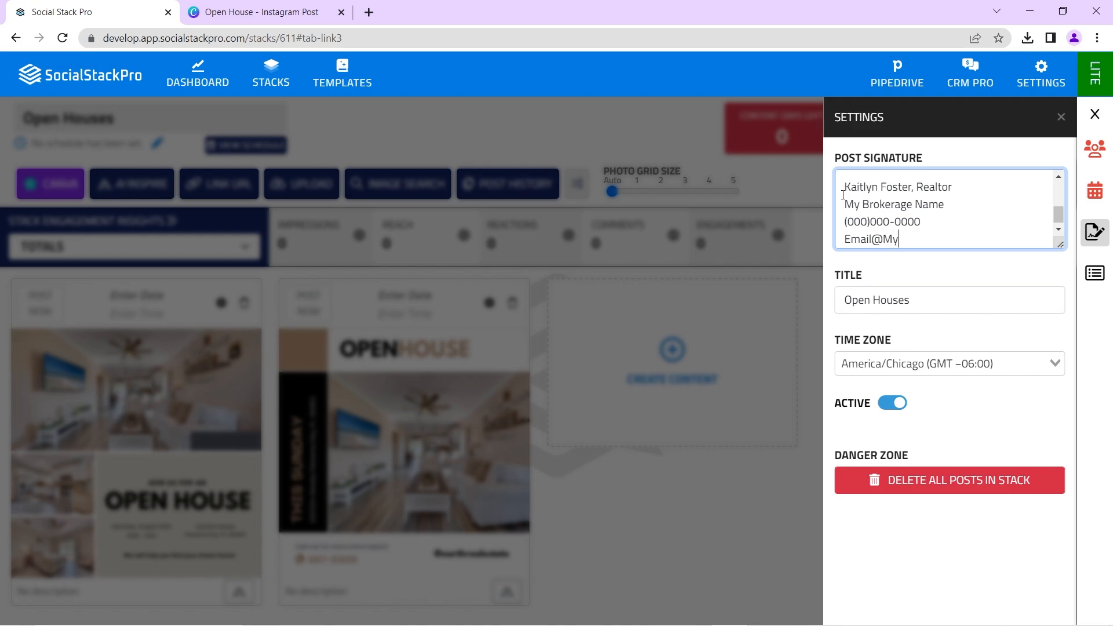
text(Brokerage.com)
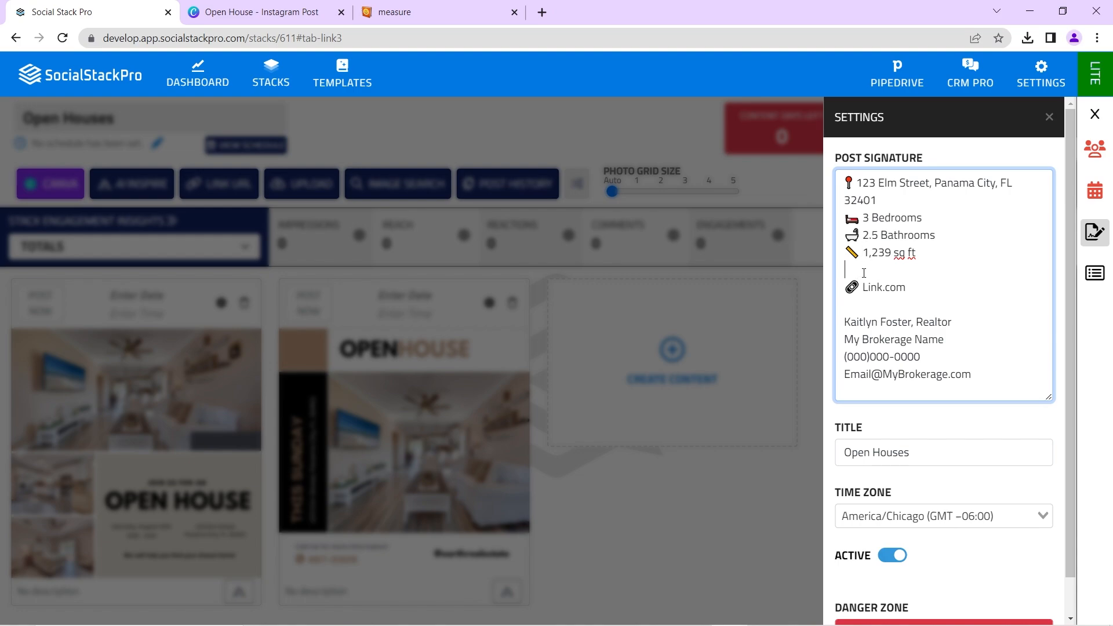
Add the line "Want to know more? Click below!" above the link in the signature.
text(Want to know)
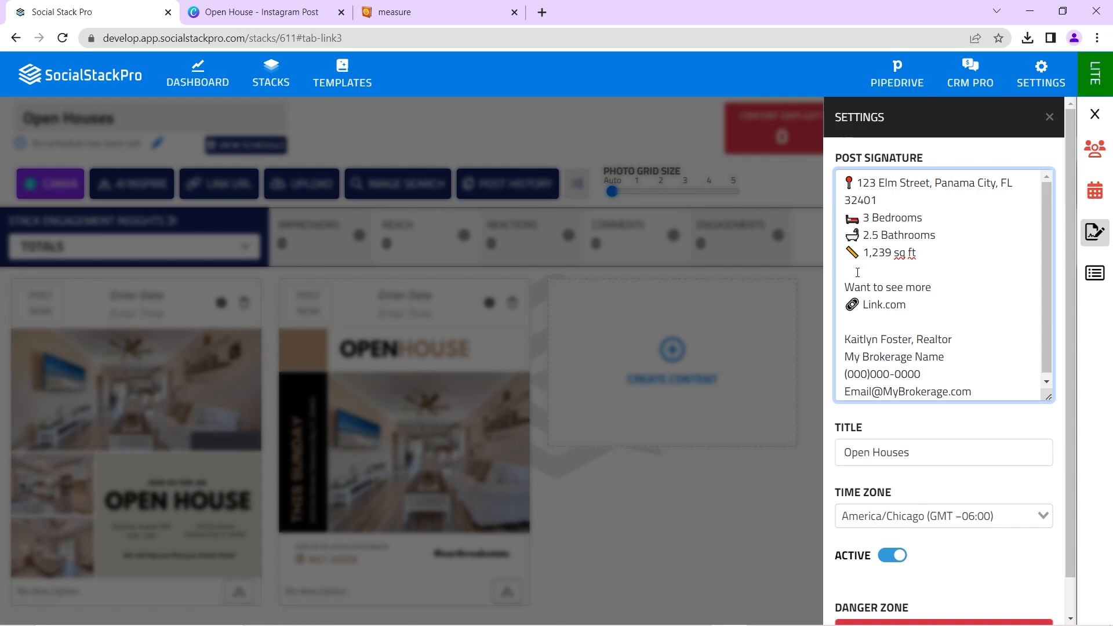
text(? Click)
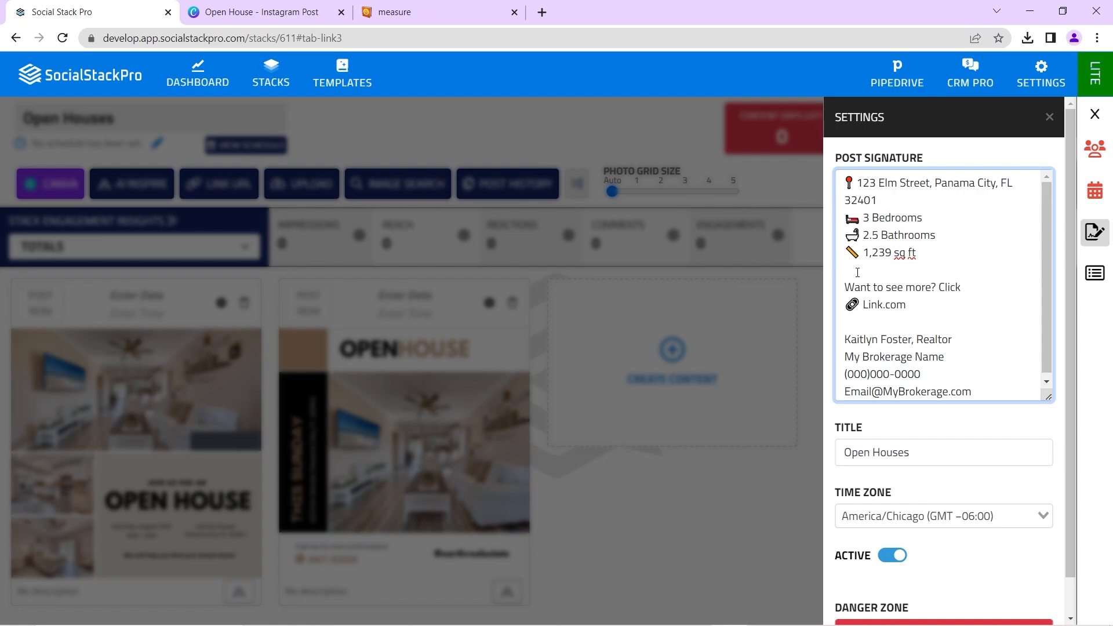
text(below!)
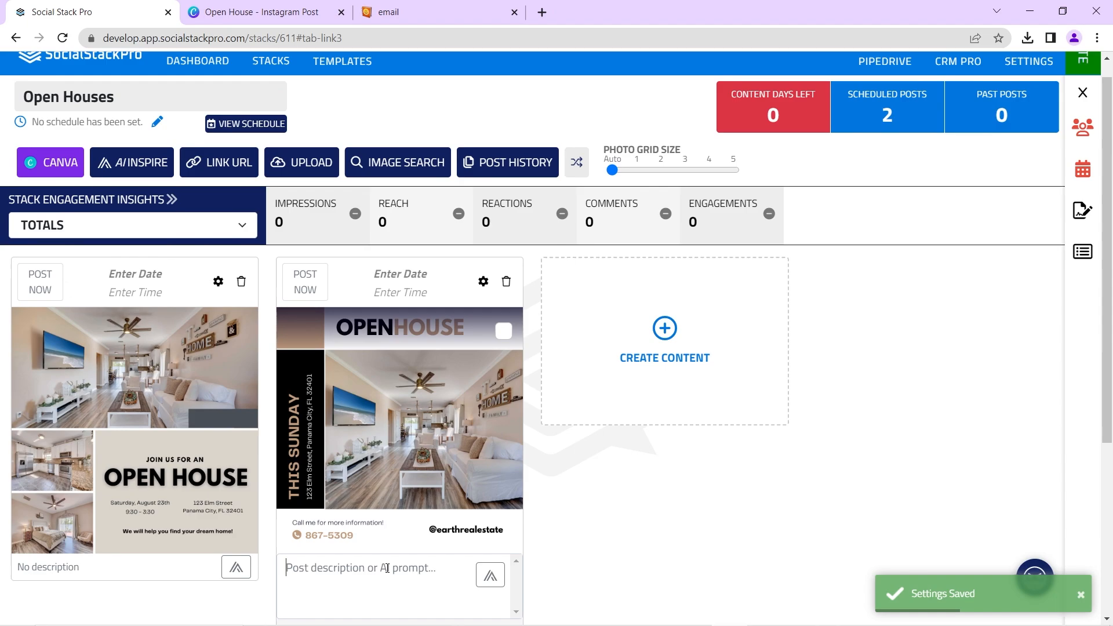
View the saved signature previewed beneath the second open-house post's description.
scroll(down, 3)
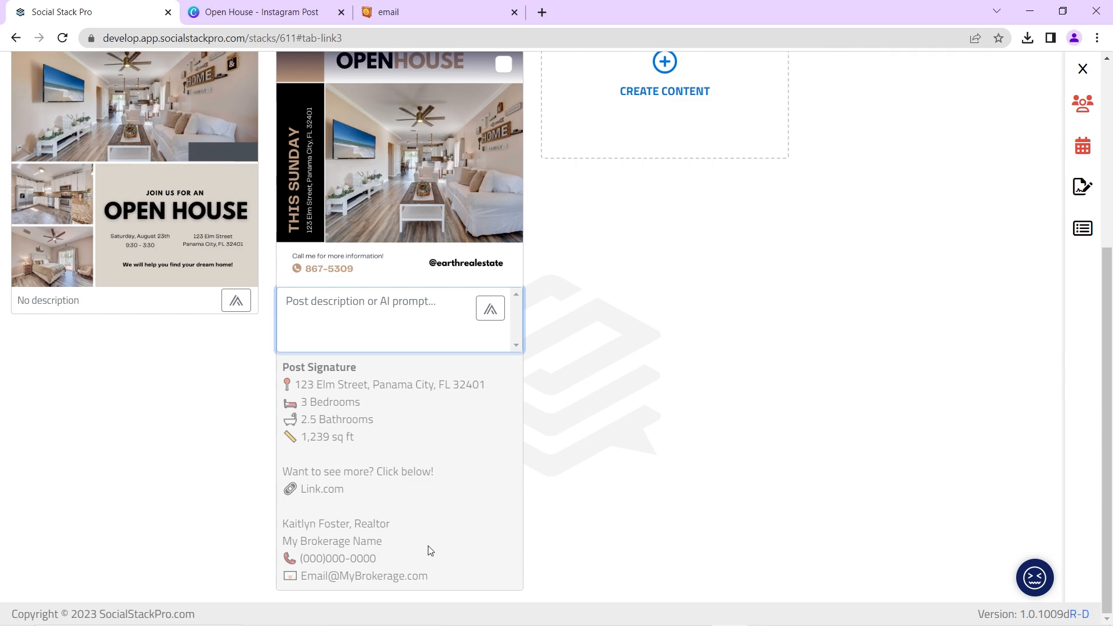
click(361, 302)
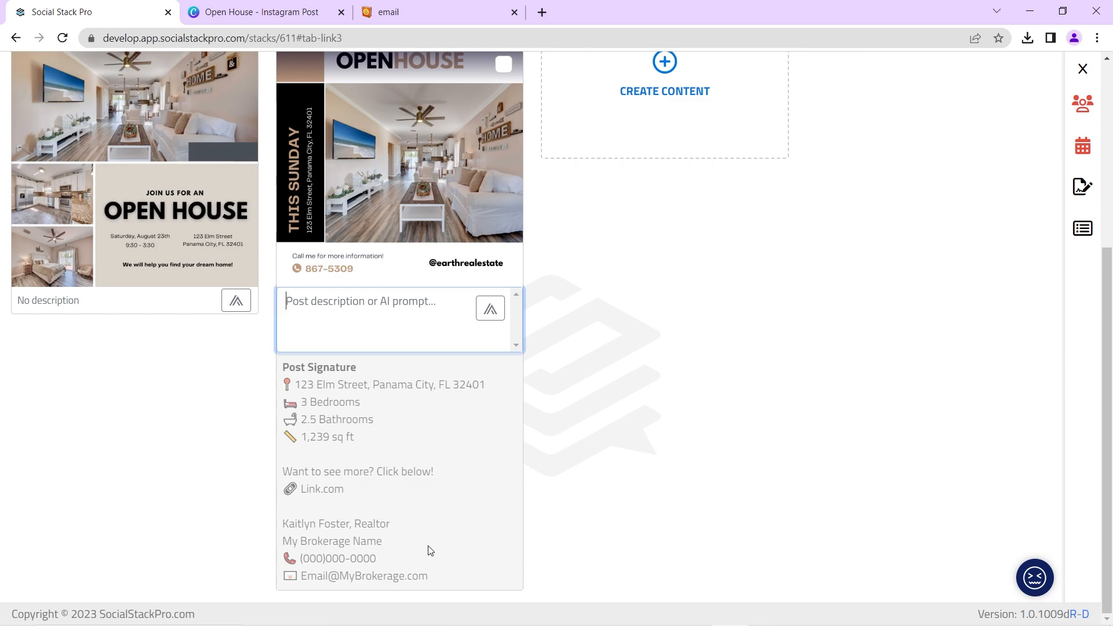